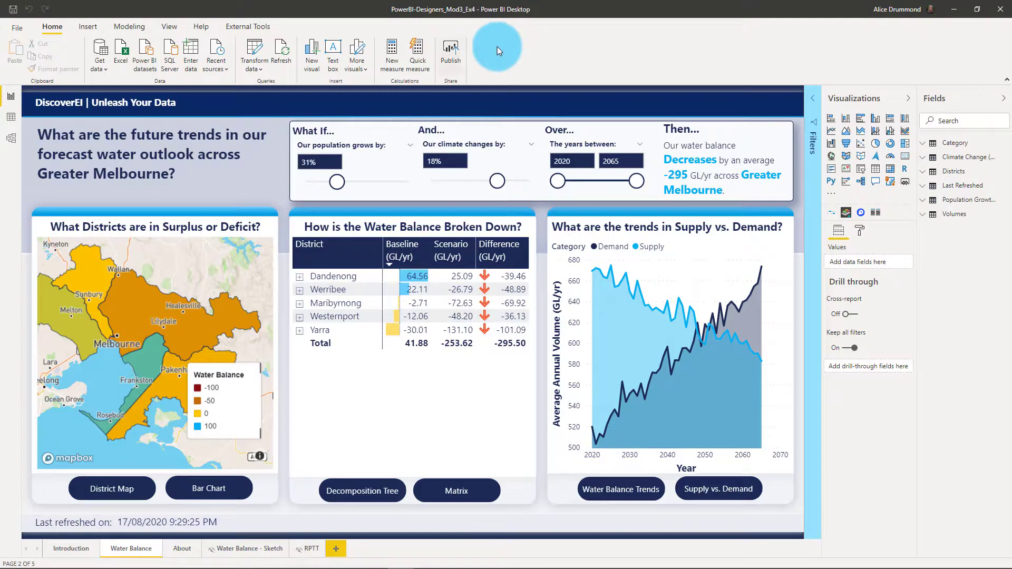
Step: Switch the report to its Introduction page showing the EnviroWaterWorks overview
left_click(248, 27)
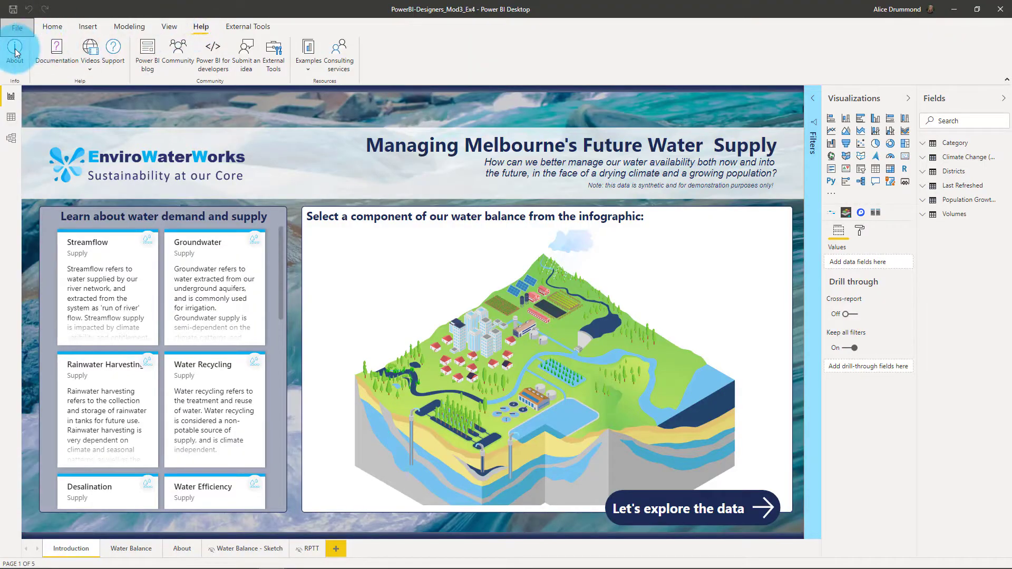
Step: Show the External Tools ribbon listing ALM Toolkit, DAX Studio and Tabular Editor
left_click(13, 51)
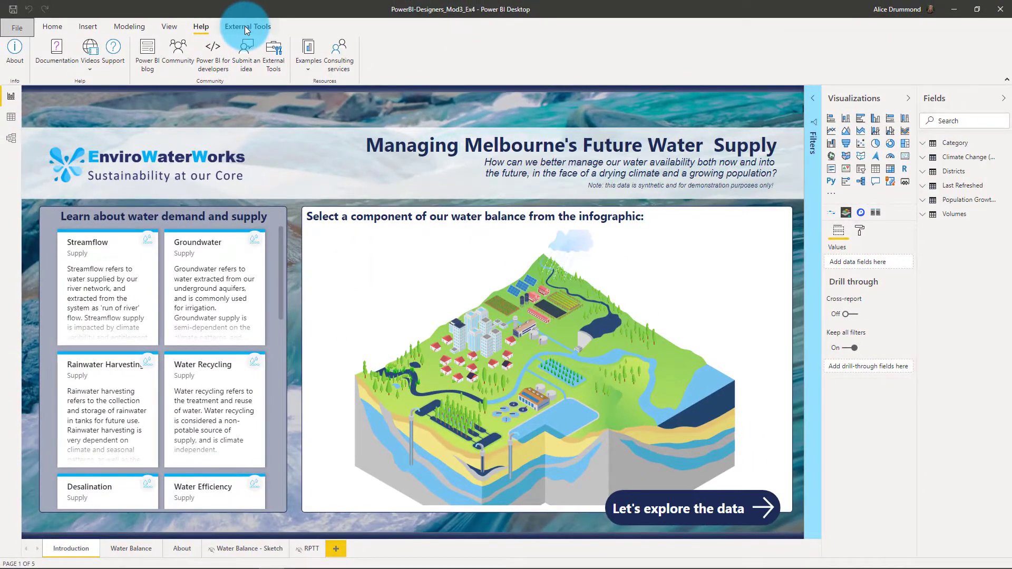
left_click(247, 26)
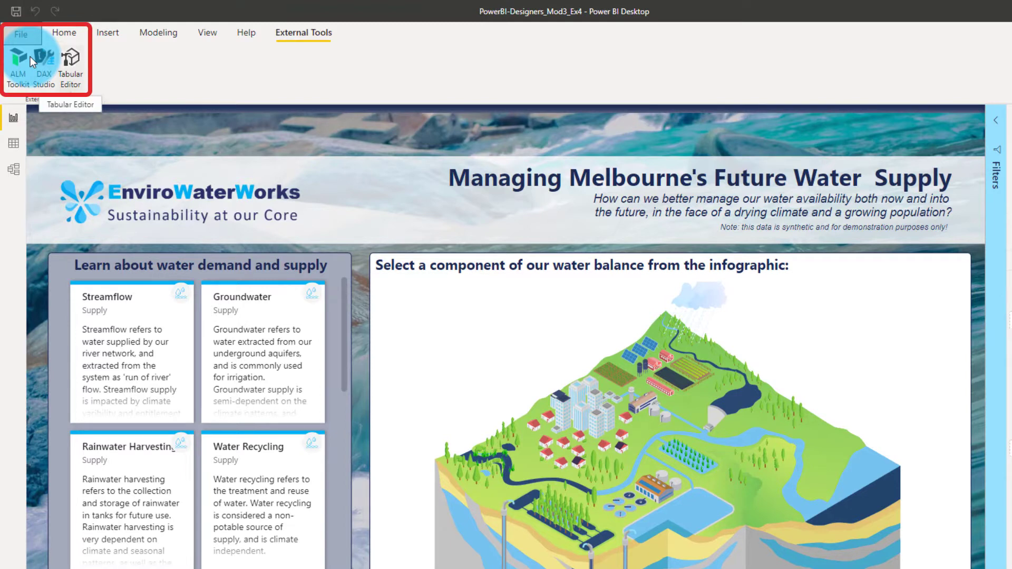
mouse_move(164, 83)
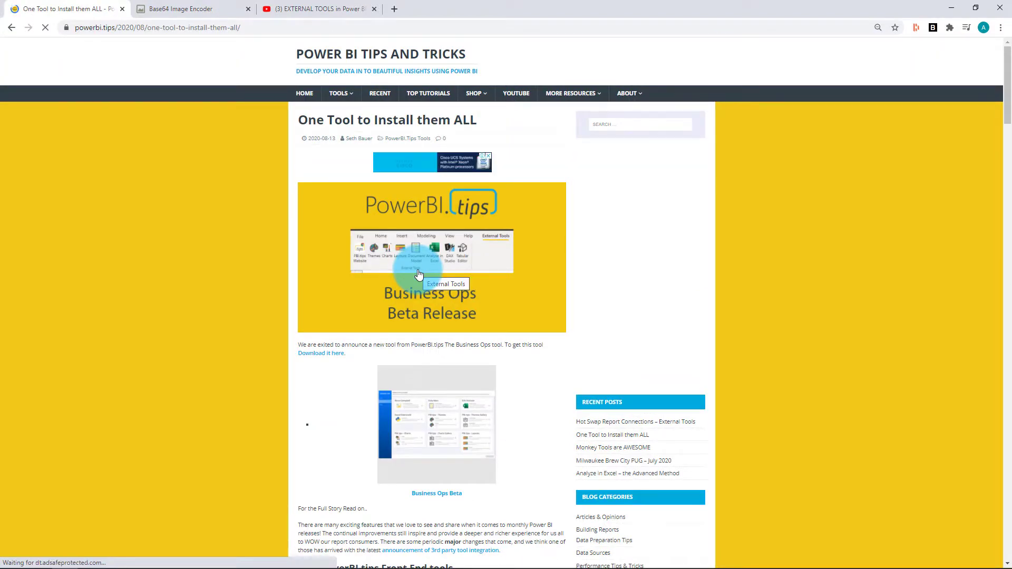
Step: Scroll through the PowerBI.tips 'One Tool to Install them ALL' post
scroll("down", 3)
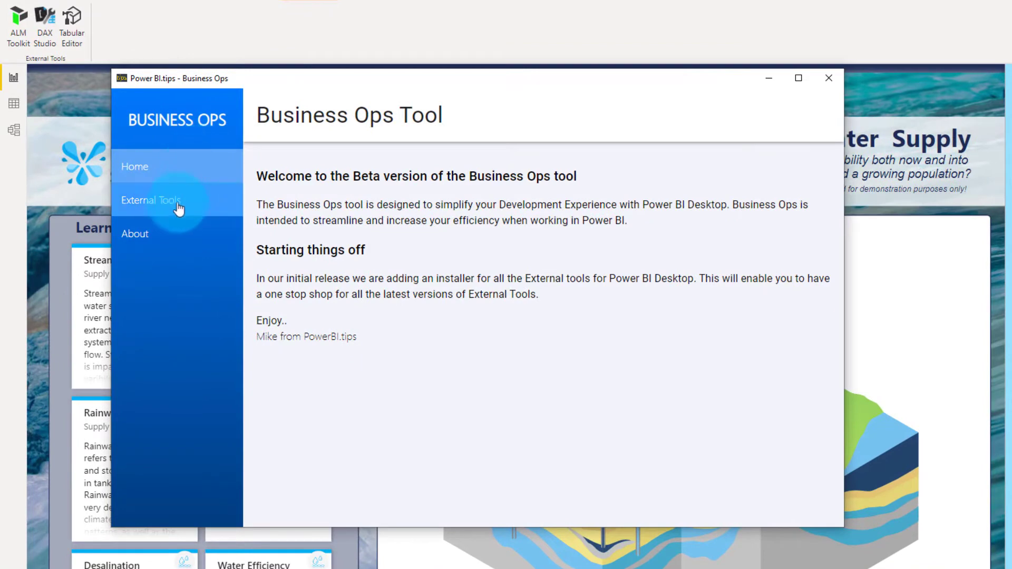
Step: Choose Hot Swap Connections, Document Model, Excel Connector, Open Python, Themes and Themes Gallery for installation
left_click(150, 200)
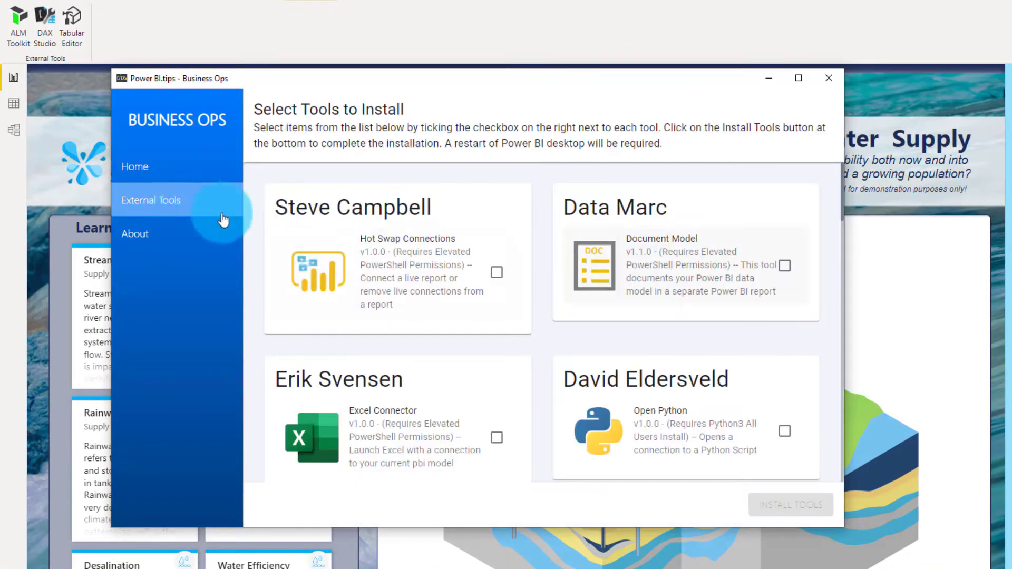
left_click(496, 272)
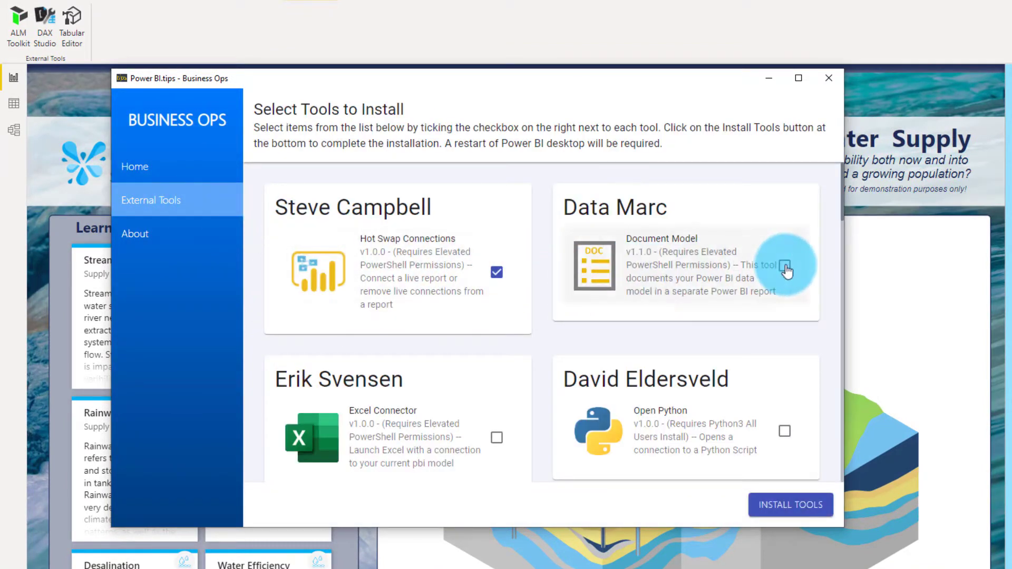
left_click(784, 272)
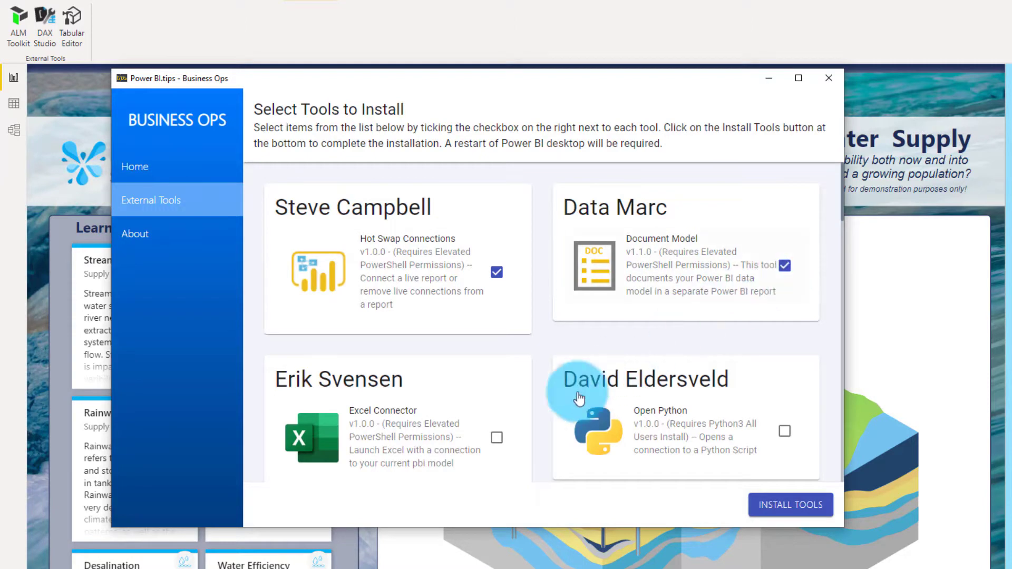
left_click(497, 438)
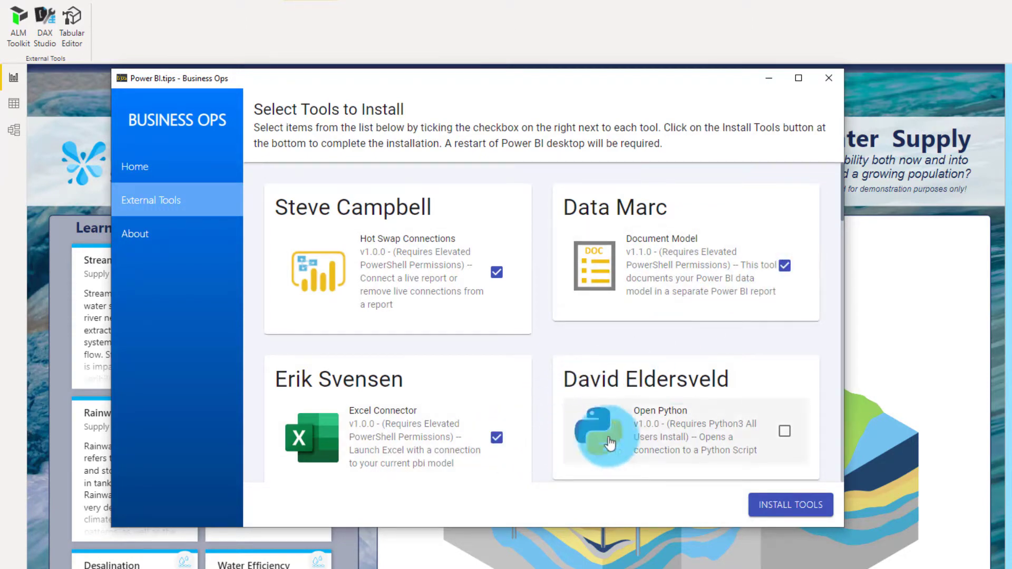
scroll("down", 3)
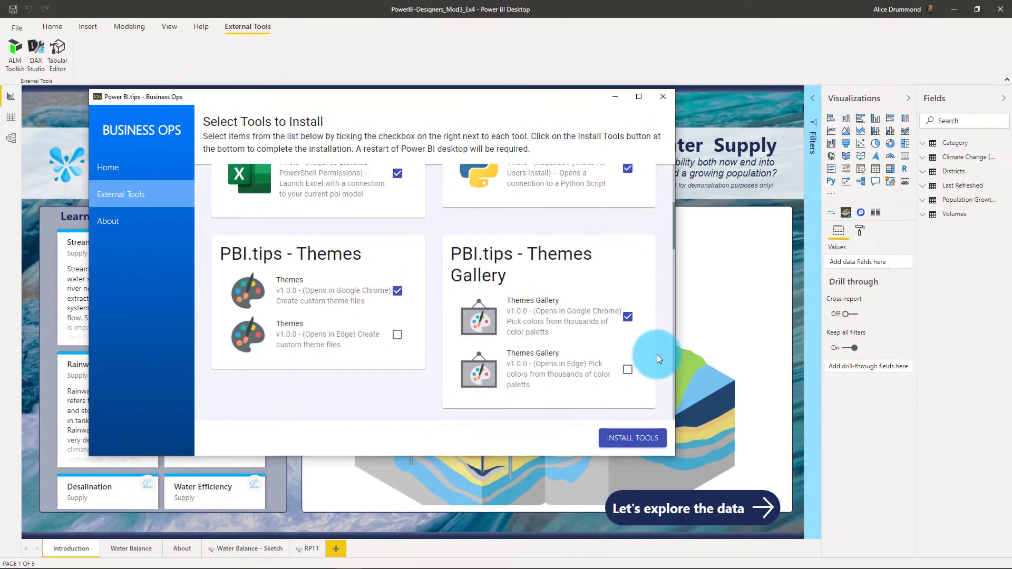
Step: Install the chosen tools into Power BI Desktop and dismiss the success message
left_click(632, 438)
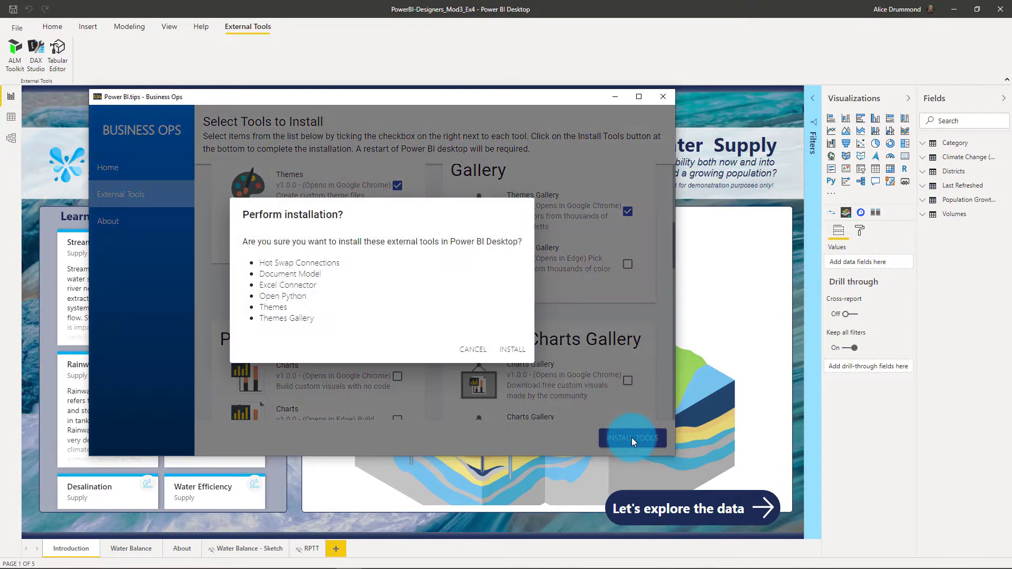
left_click(473, 349)
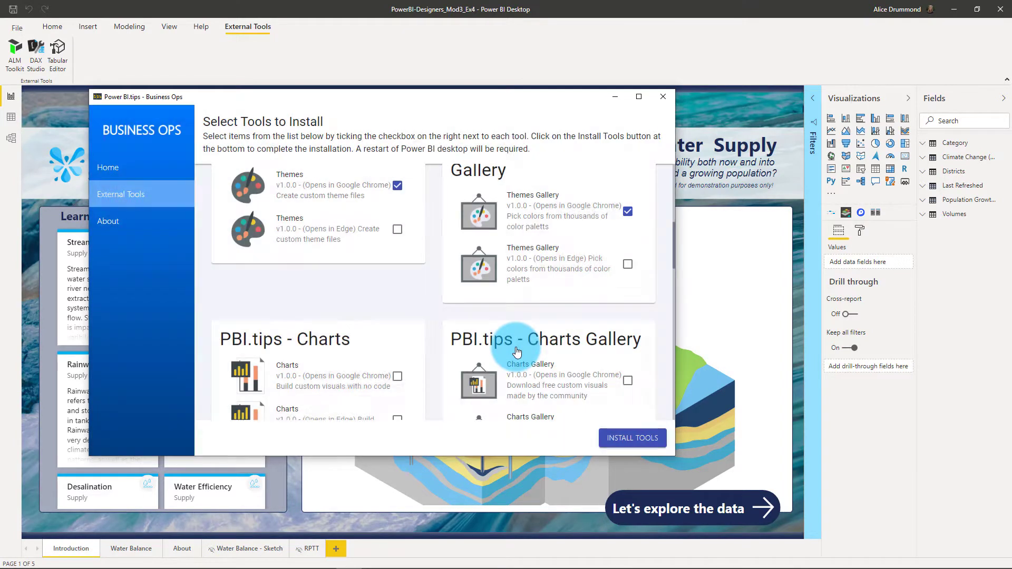
left_click(631, 438)
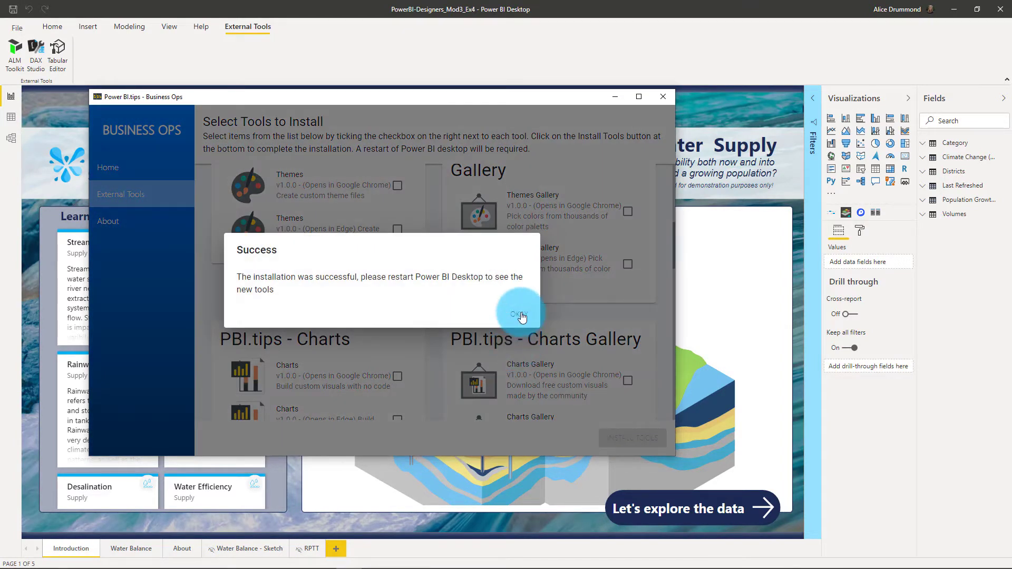
left_click(520, 316)
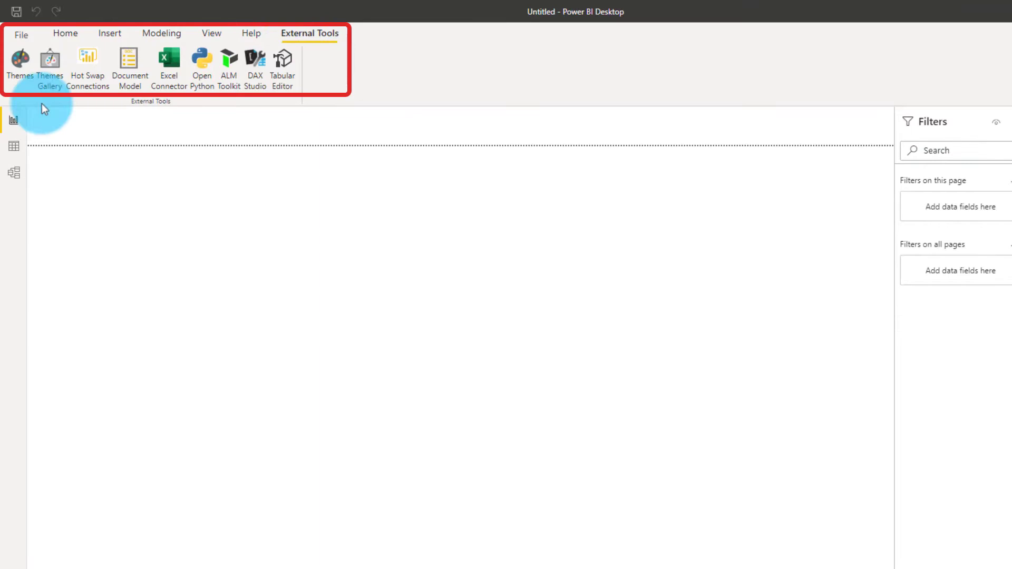
mouse_move(14, 118)
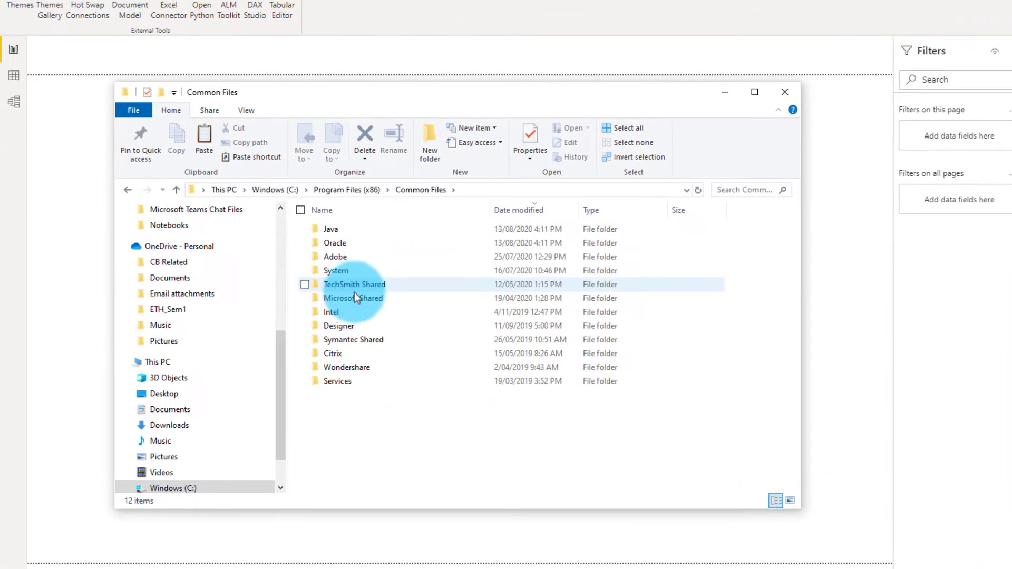
Step: Browse into Microsoft Shared\Power BI Desktop\External Tools
double_click(354, 297)
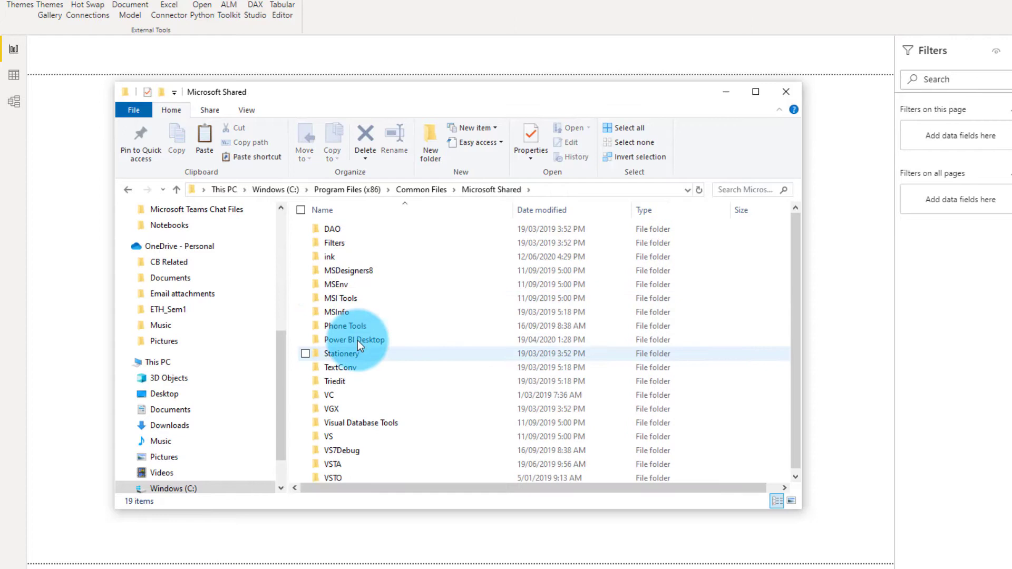
double_click(354, 339)
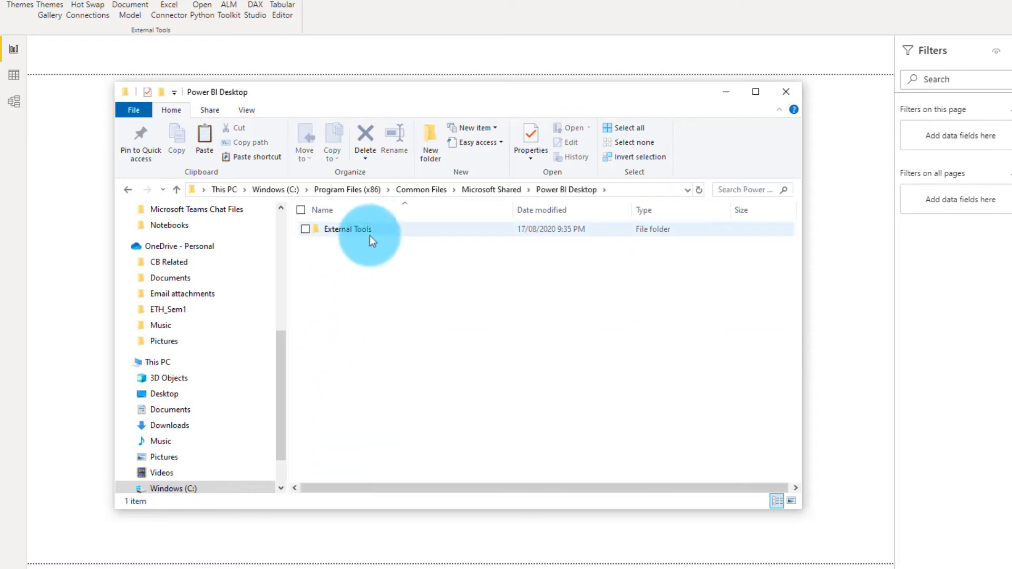
double_click(347, 228)
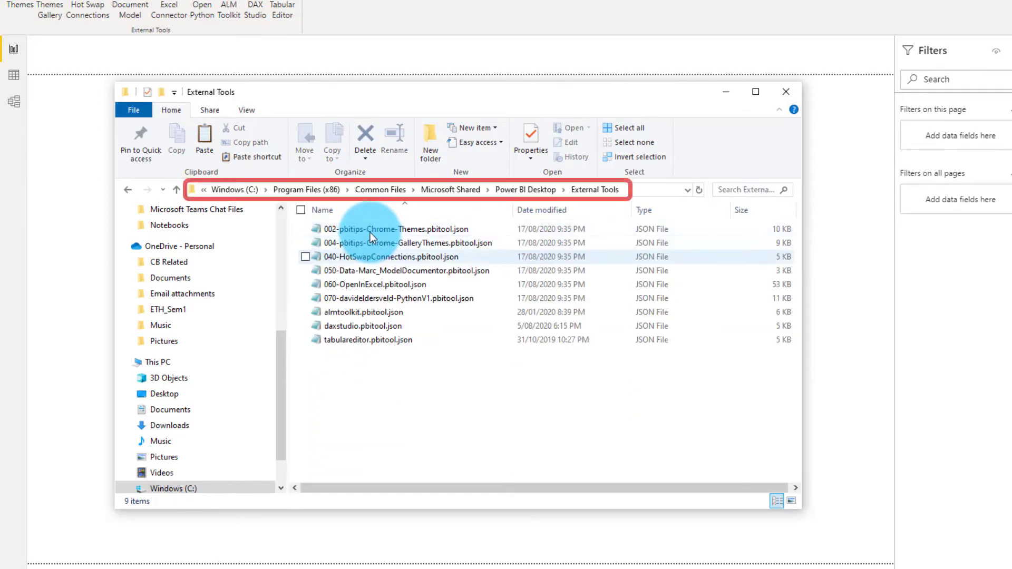
left_click(391, 372)
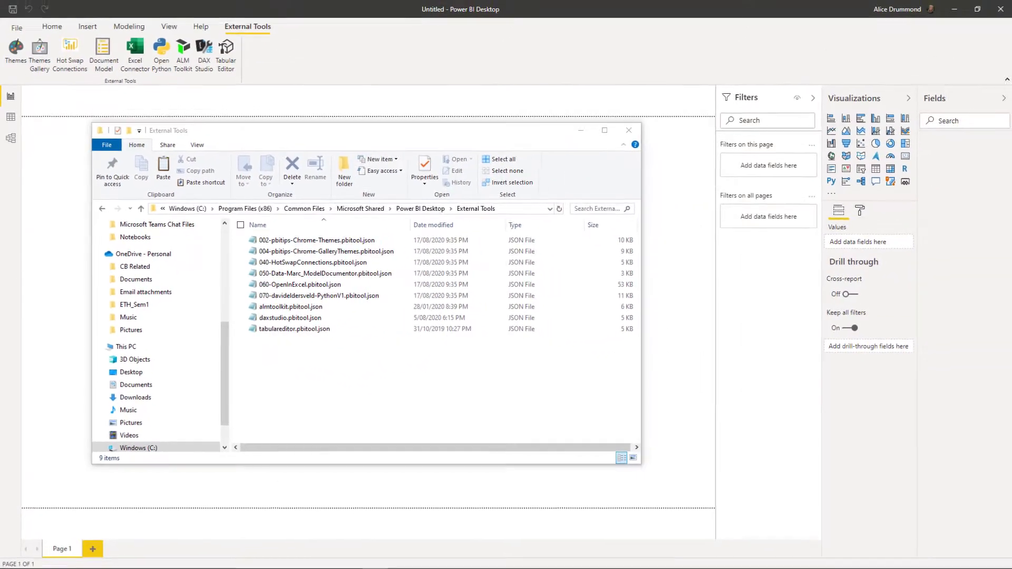
Step: Open 004-pbitips-Chrome-GalleryThemes.pbitool.json in Notepad to read its settings
left_click(325, 251)
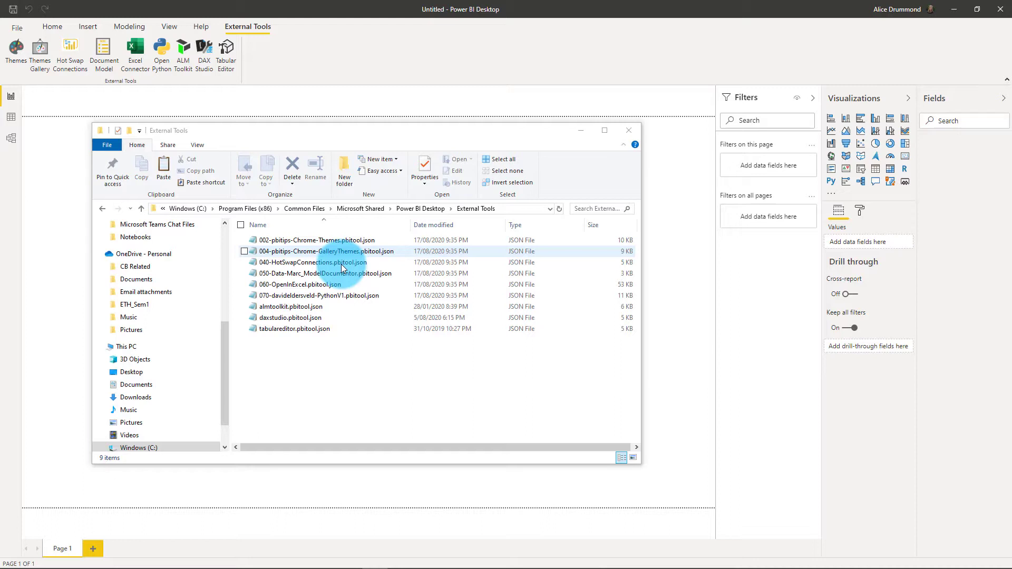
left_click(326, 262)
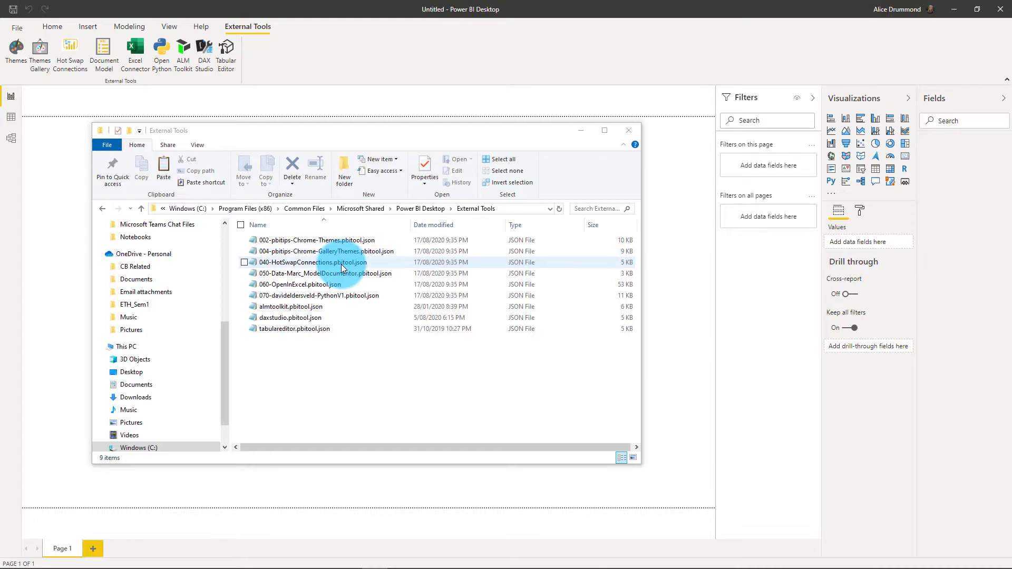
left_click(328, 251)
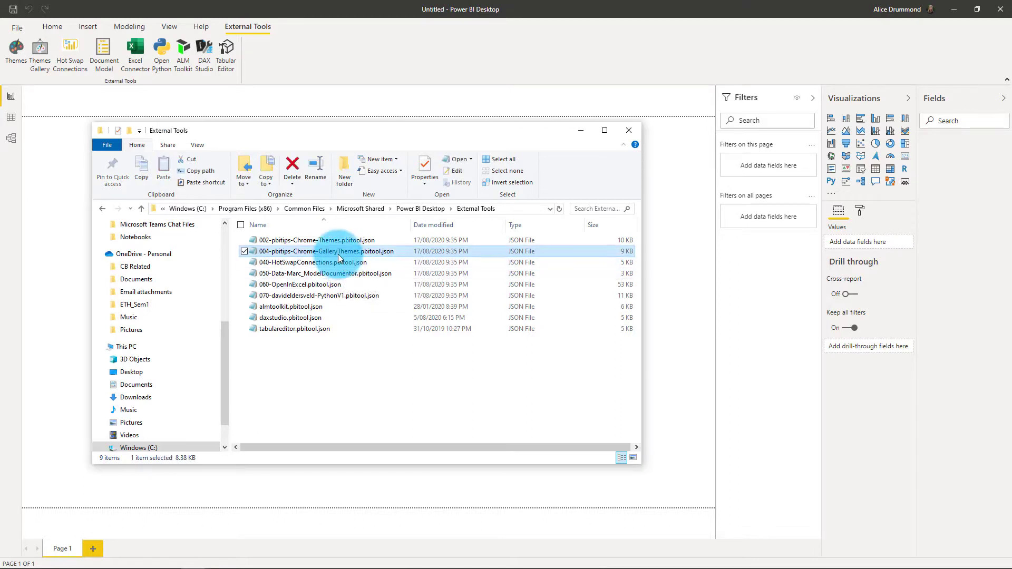
double_click(328, 251)
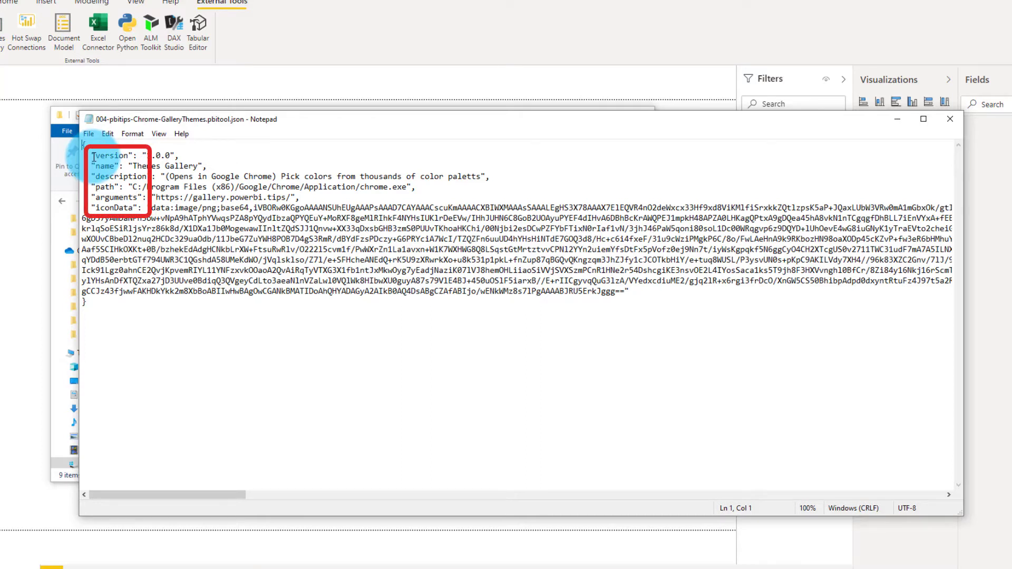
left_click(95, 165)
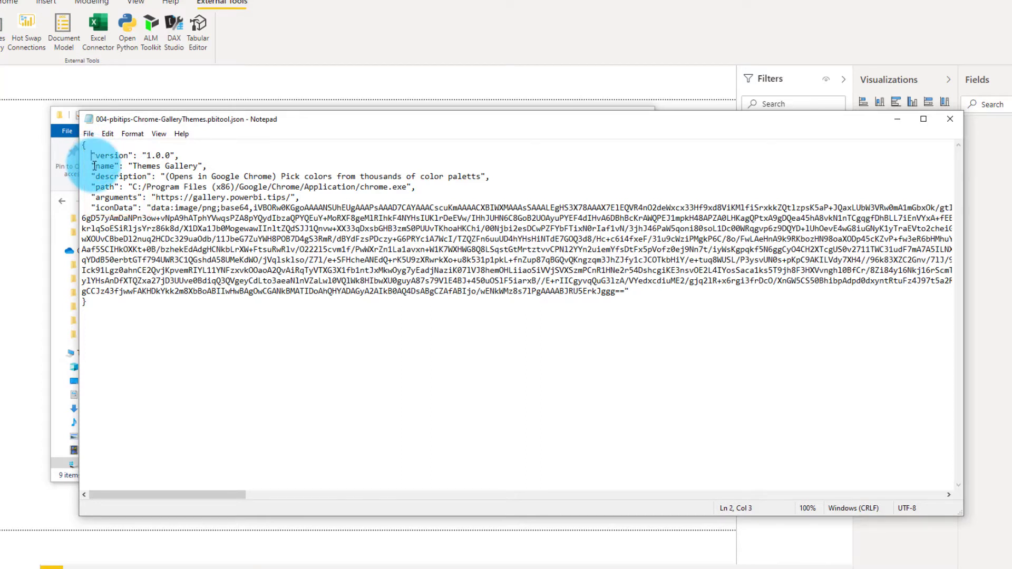
left_click(94, 187)
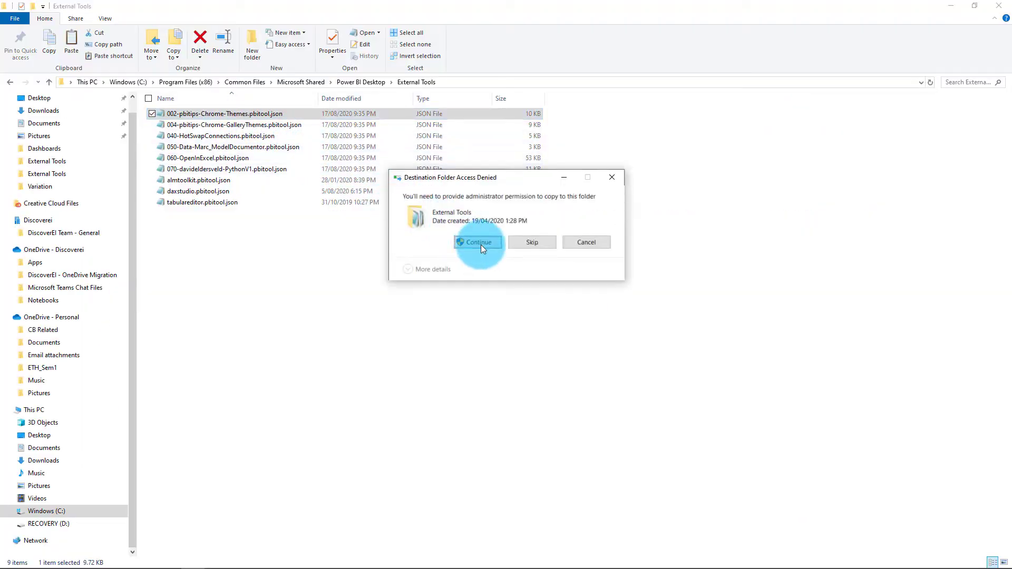
Step: Grant admin permission for the pasted copy and open DiscoverEI Enviro Toolkit.json in Notepad
left_click(478, 242)
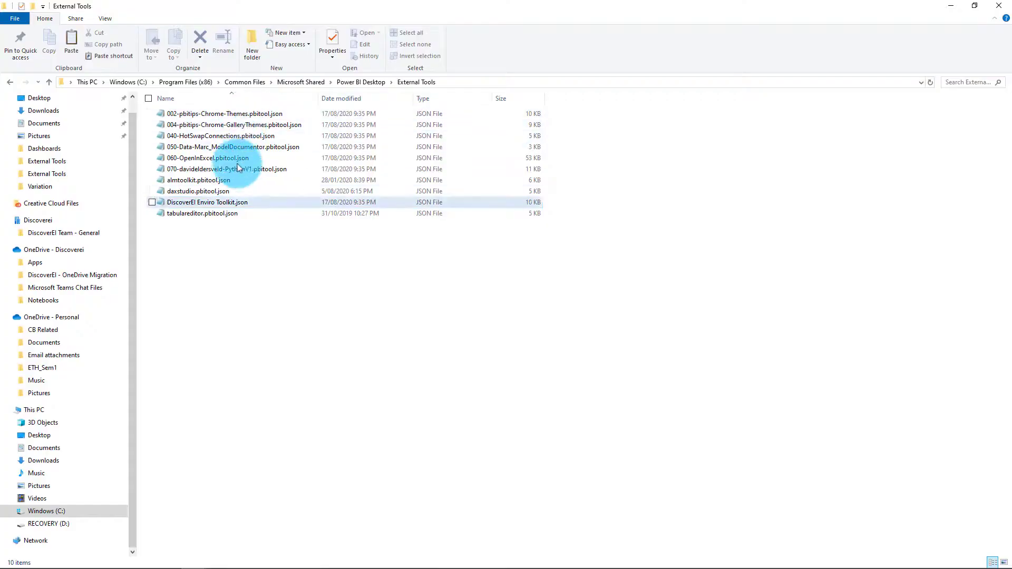
double_click(207, 201)
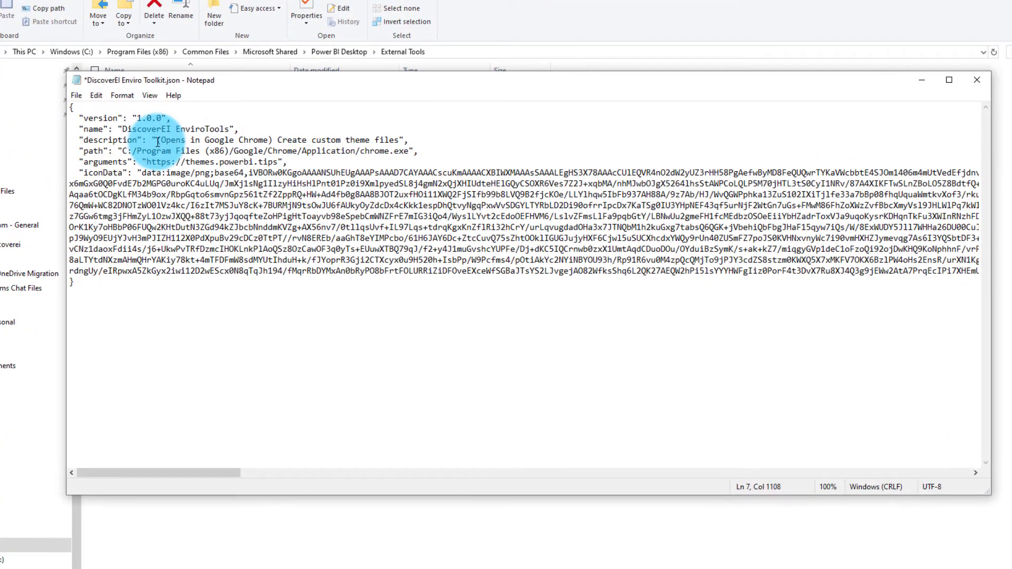
Step: Set the description to 'Check out DiscoverEI's Environmental Toolkit! Coming soon...'
left_click_drag(157, 140, 400, 140)
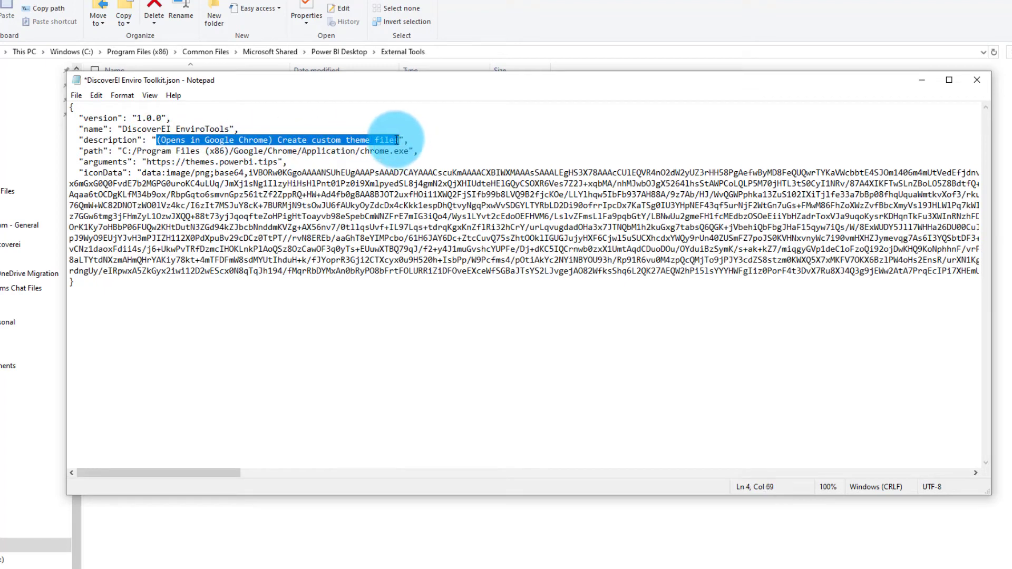
type("Check out DiscoverEI's Environmental Toolkit! Coming soon...\",")
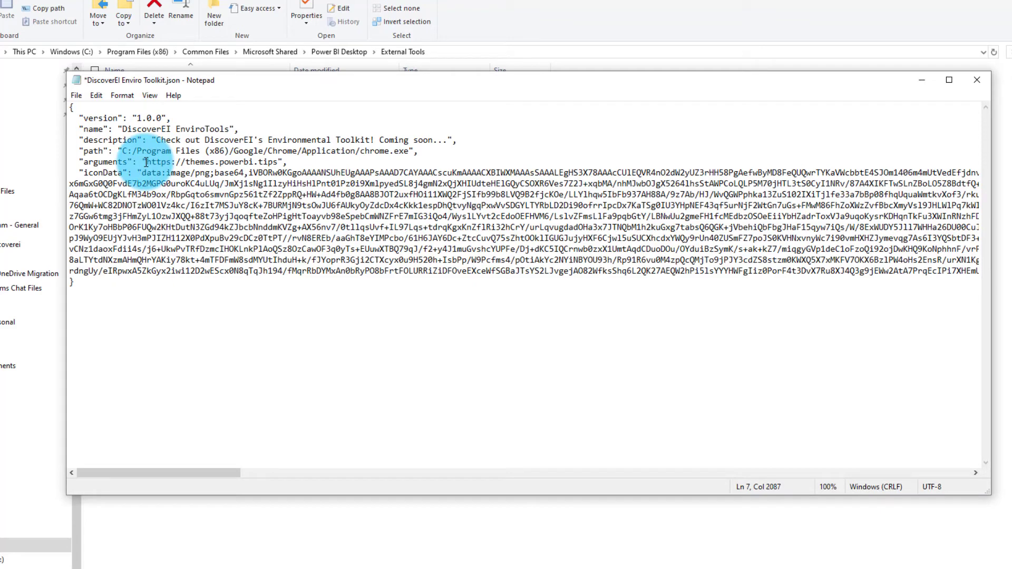
left_click(147, 173)
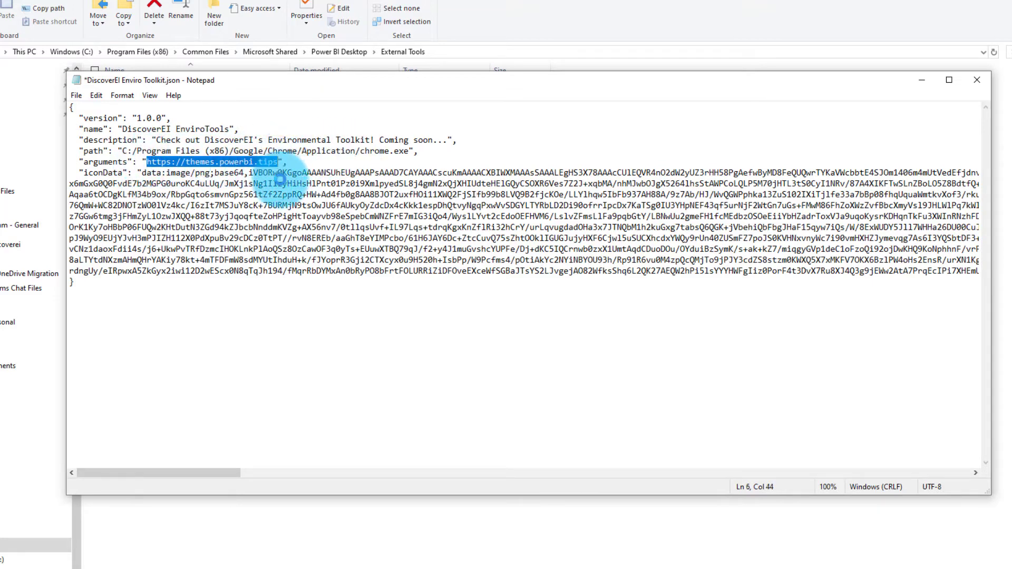
type("https://www.discoverei.com/")
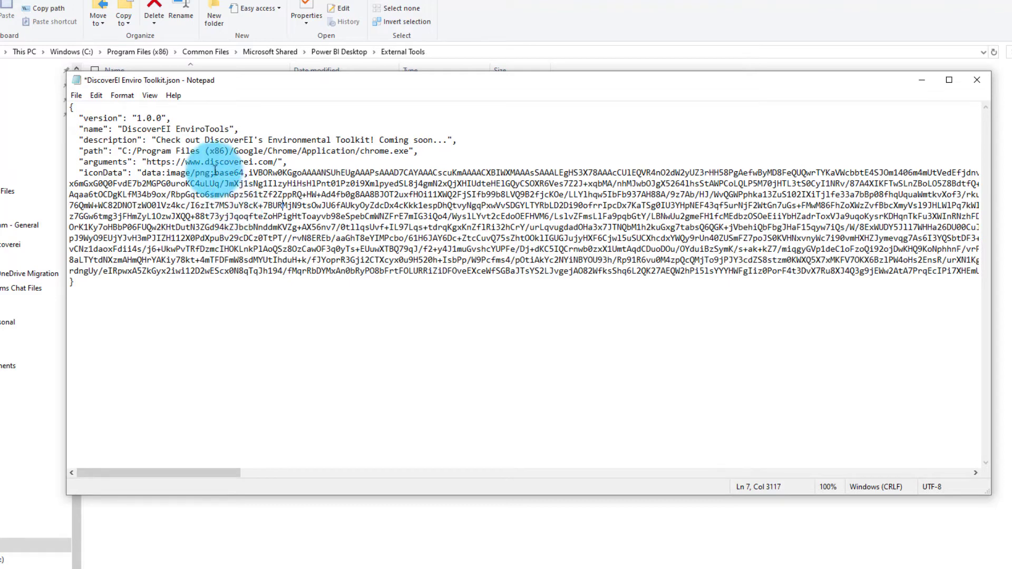
double_click(228, 172)
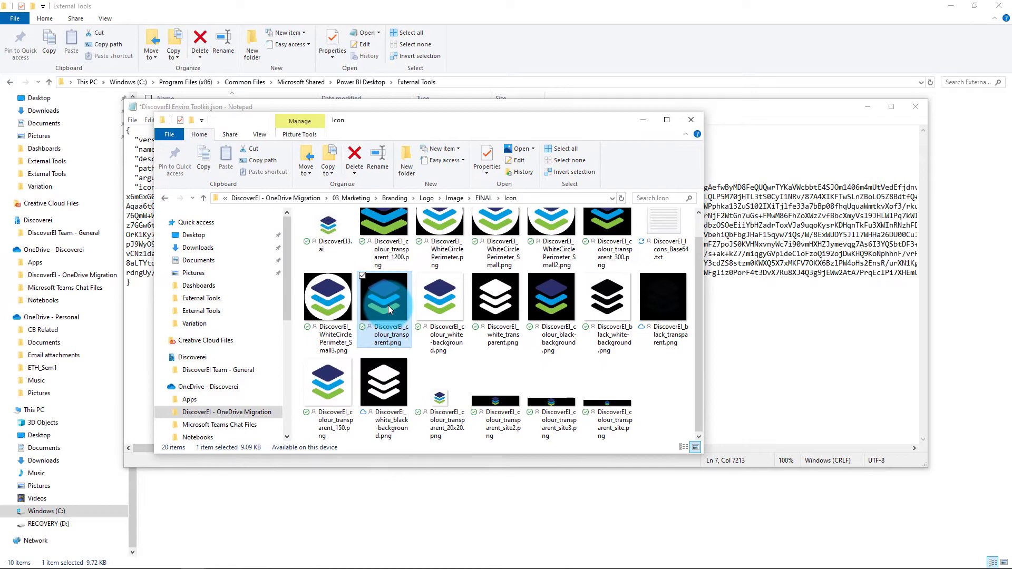
mouse_move(385, 298)
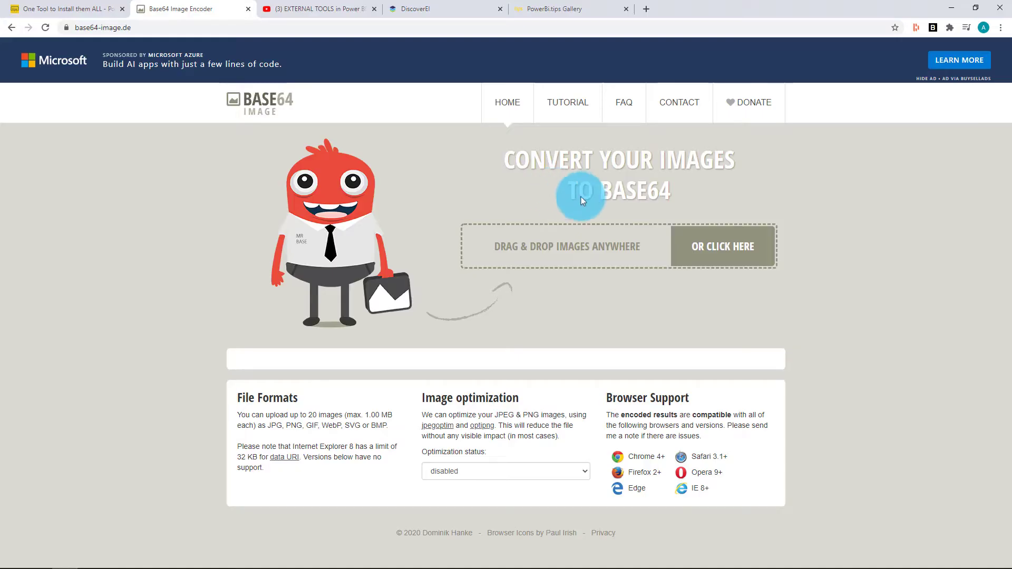
Step: Encode DiscoverEI_colour_transparent.png on base64-image.de and copy its image code
left_click_drag(580, 199, 625, 278)
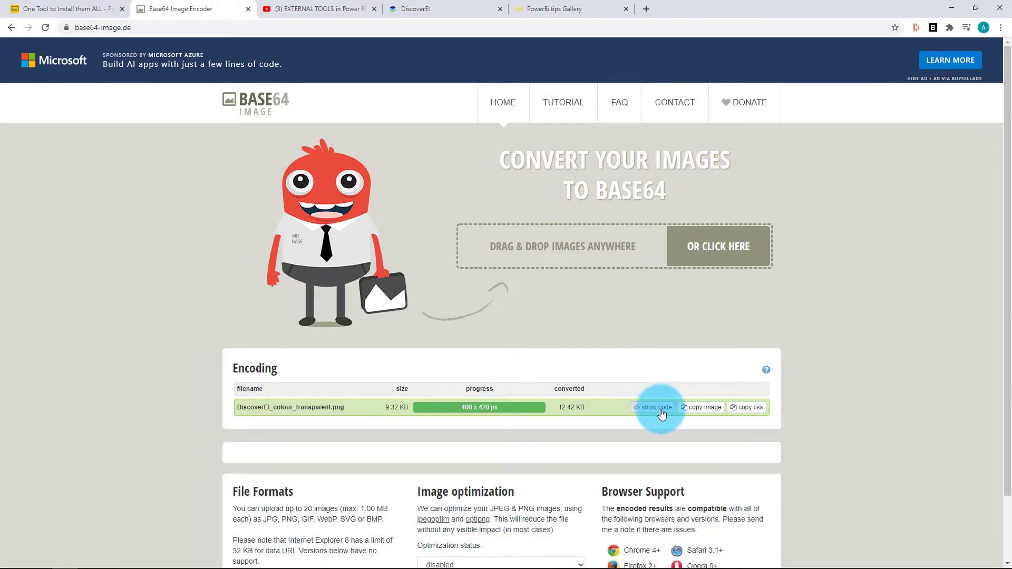
left_click(652, 408)
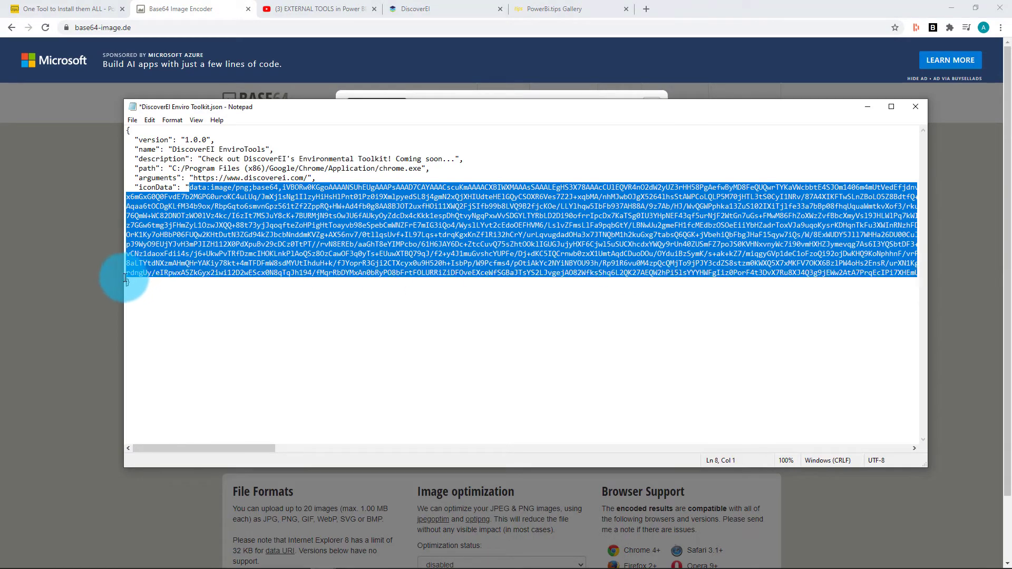
Step: Scroll across the iconData value to paste the encoded DiscoverEI logo
scroll("right", 3)
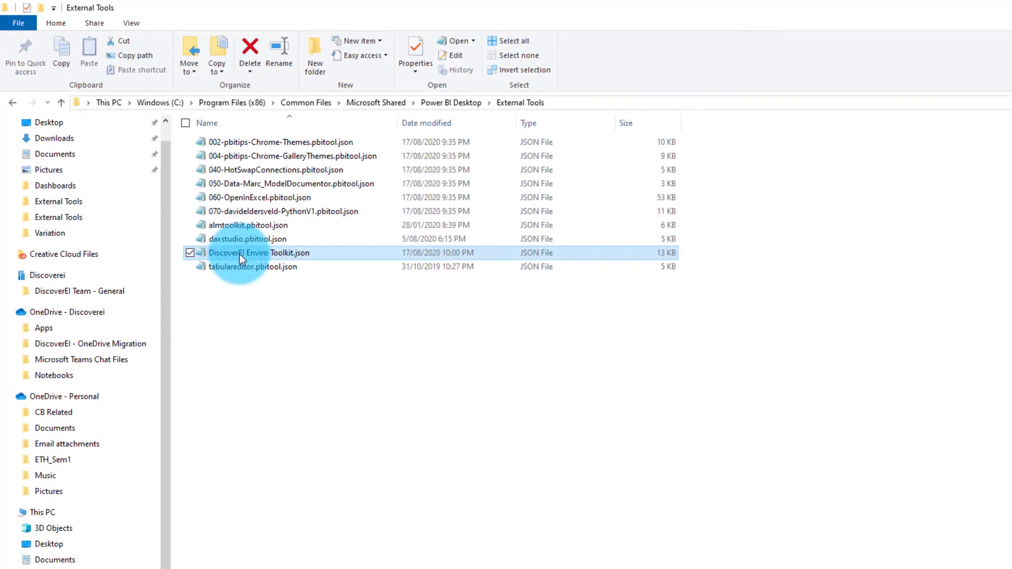
Step: Open the saved 13 KB DiscoverEI Enviro Toolkit.json from External Tools to check it
double_click(260, 252)
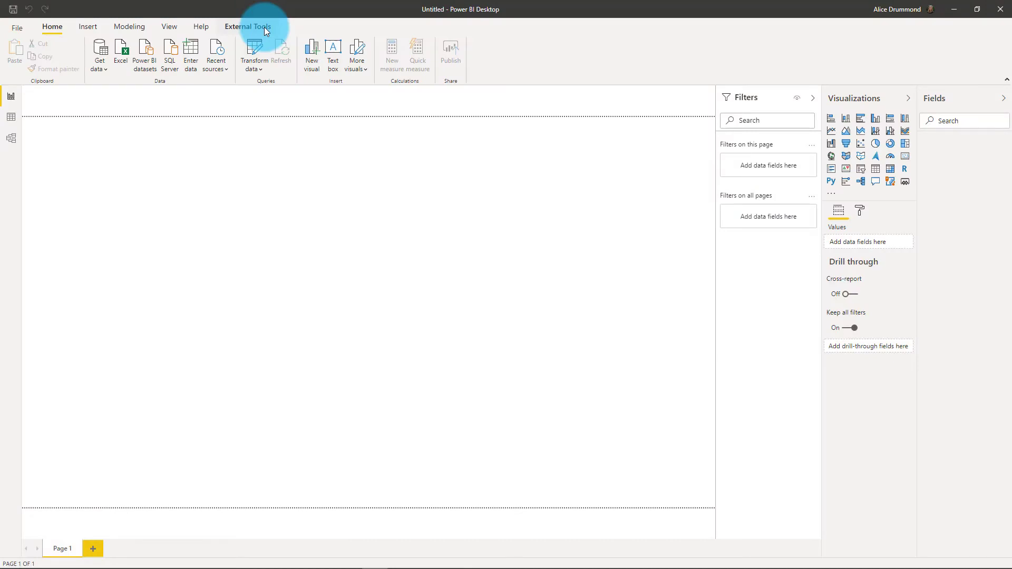
Step: Launch the DiscoverEI EnviroTools button from the External Tools ribbon, opening discoverei.com in Chrome
left_click(248, 27)
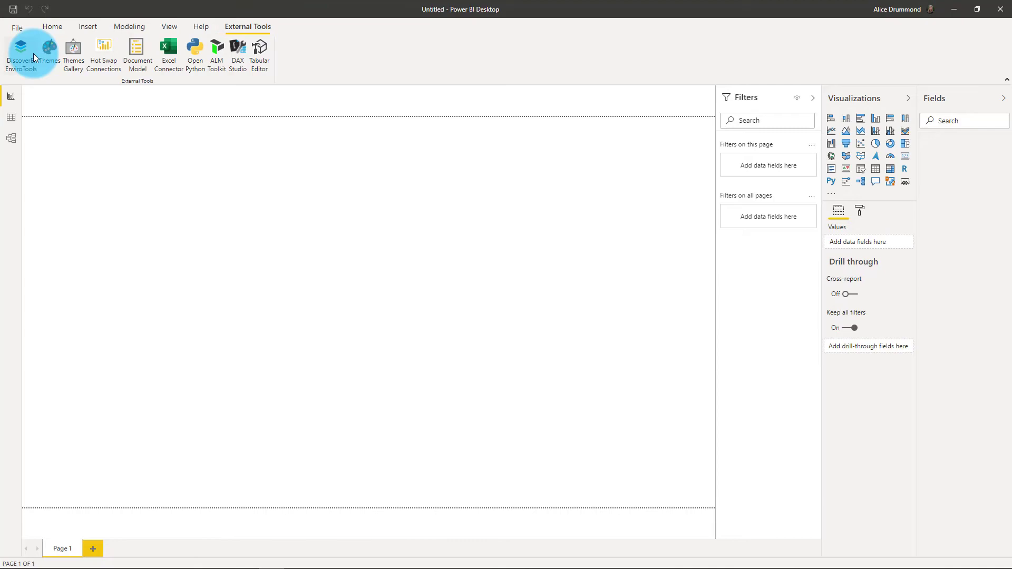
left_click(22, 52)
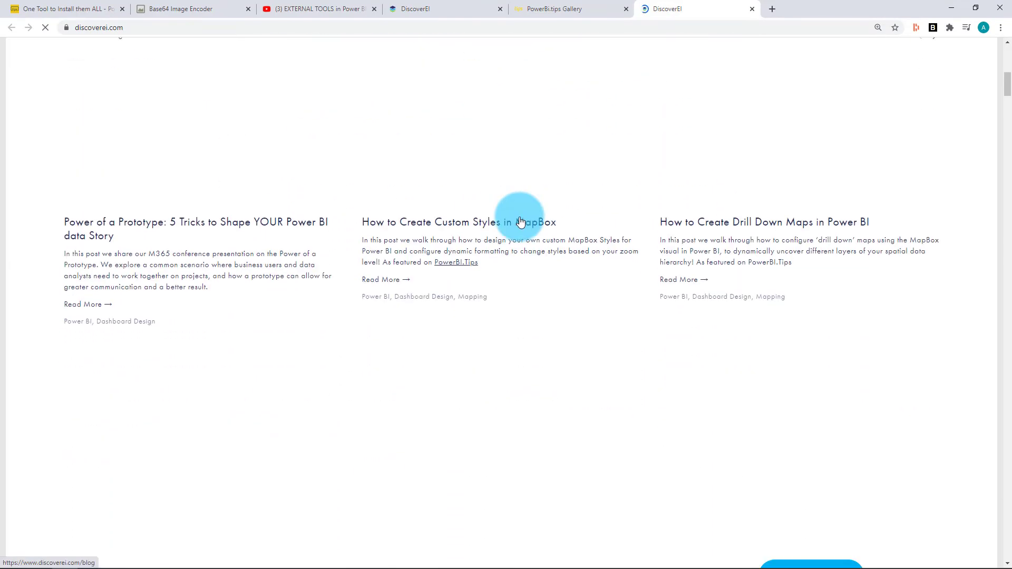
scroll("down", 3)
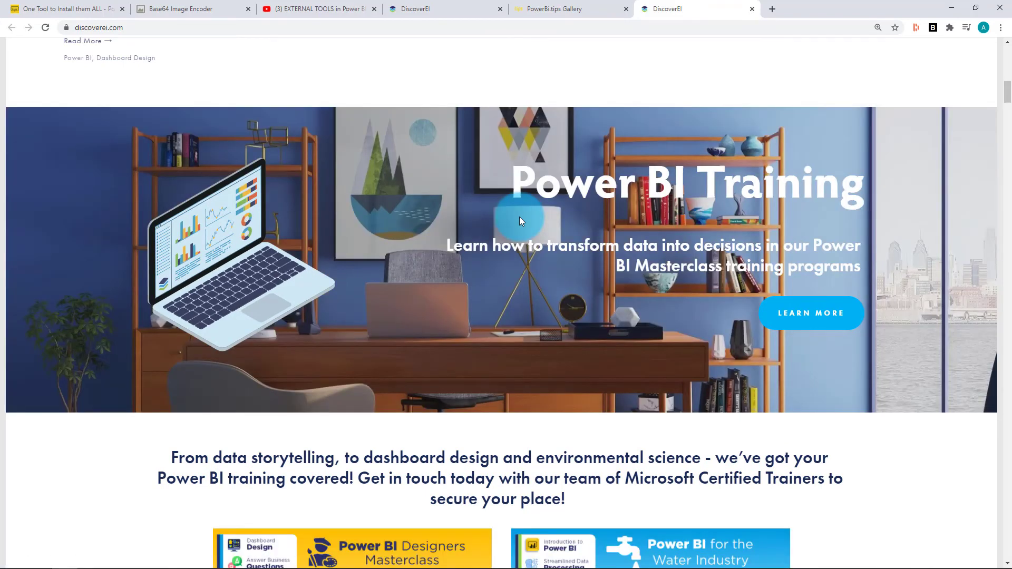
scroll("up", 3)
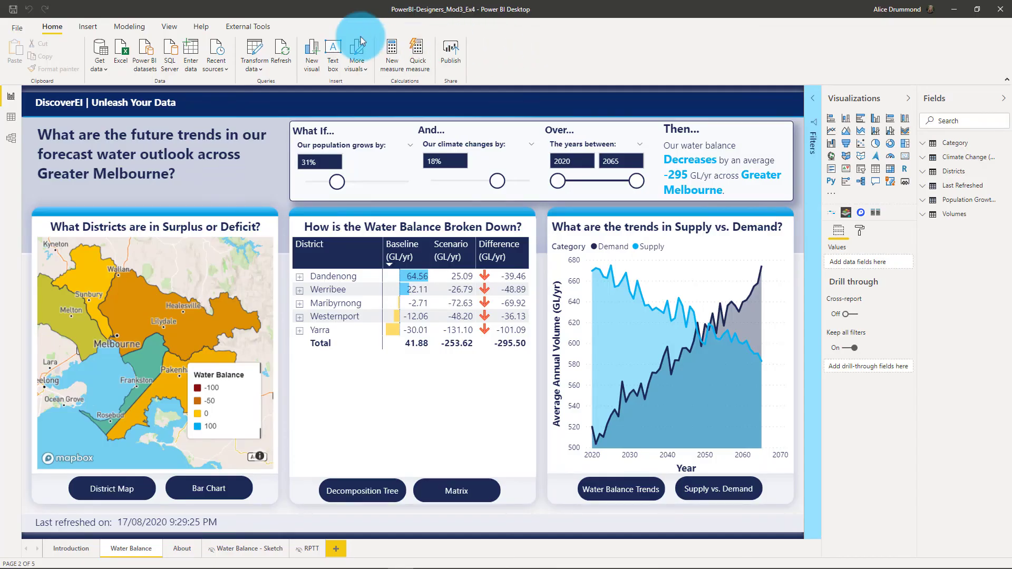
Step: Show the External Tools ribbon on the water balance report, listing DiscoverEI EnviroTools
left_click(248, 26)
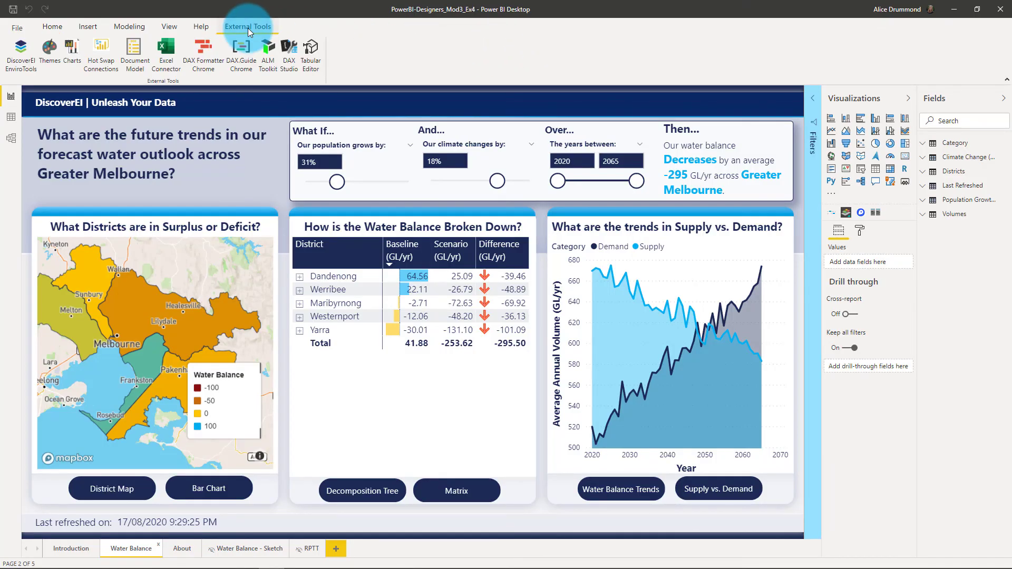